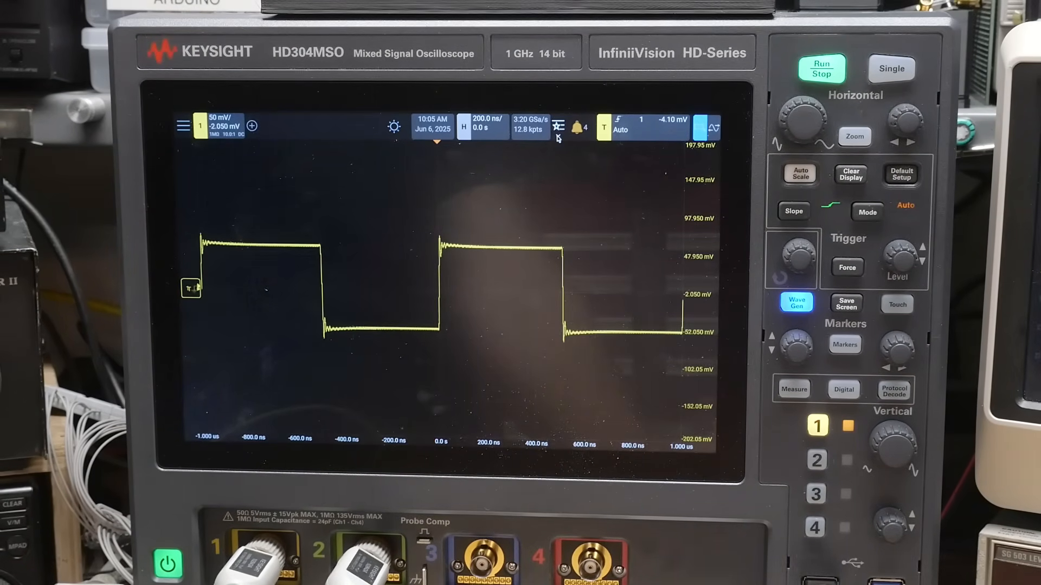
Enter 49 in the waveform generator's Duty Cycle field on the keypad, replacing 51%
click(796, 304)
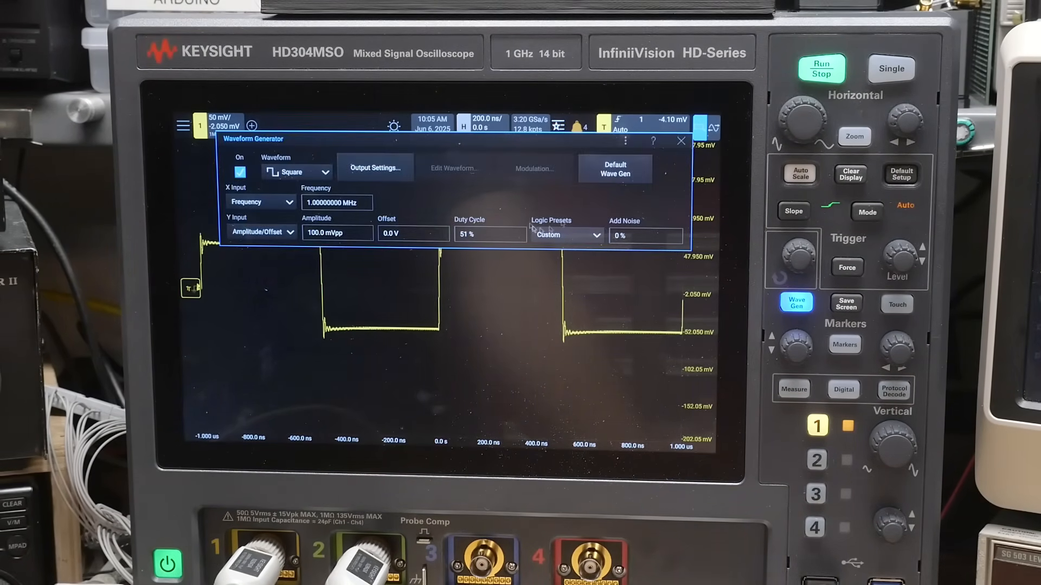
click(490, 234)
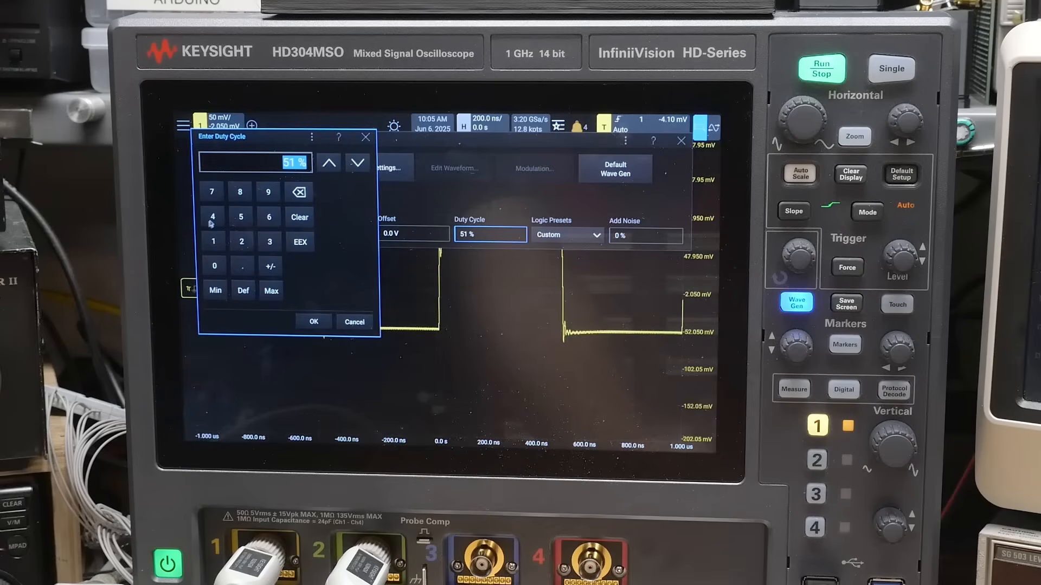
click(213, 217)
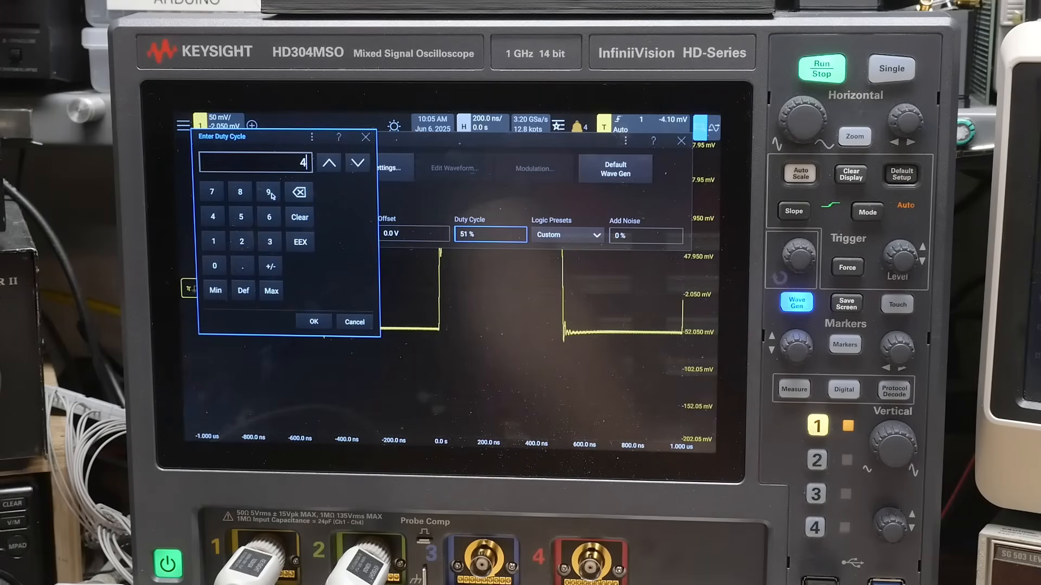
click(268, 193)
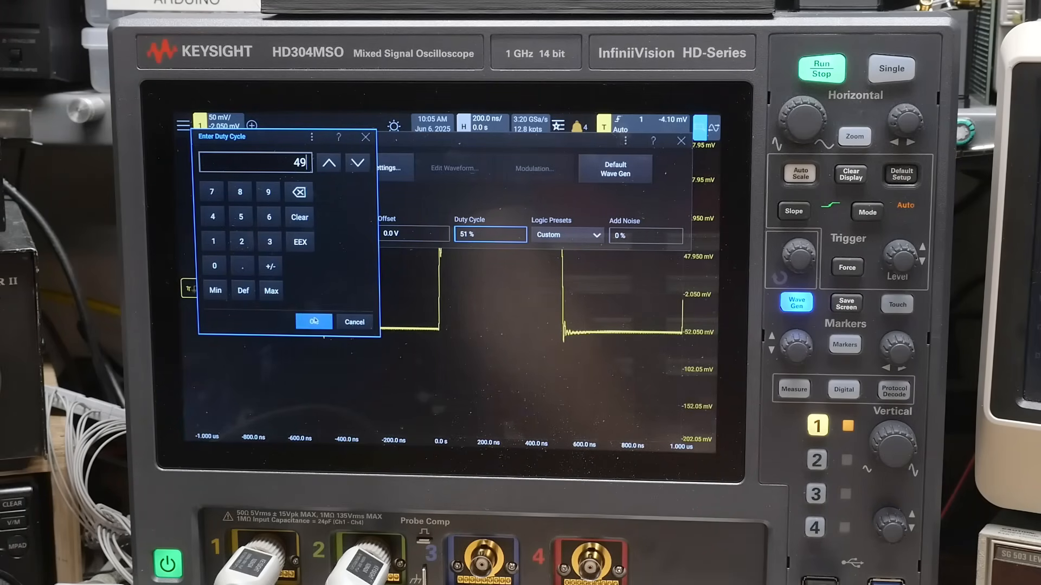